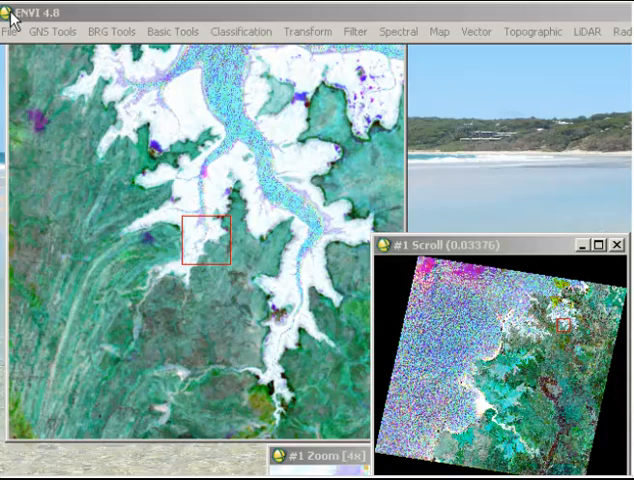
Launch Compute Difference Map from the Basic Tools change detection menu.
{"action": "left_click", "coordinate": [179, 31]}
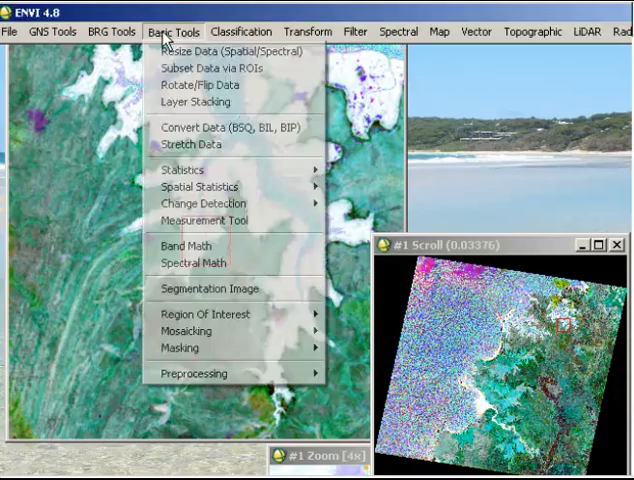
{"action": "mouse_move", "coordinate": [367, 170]}
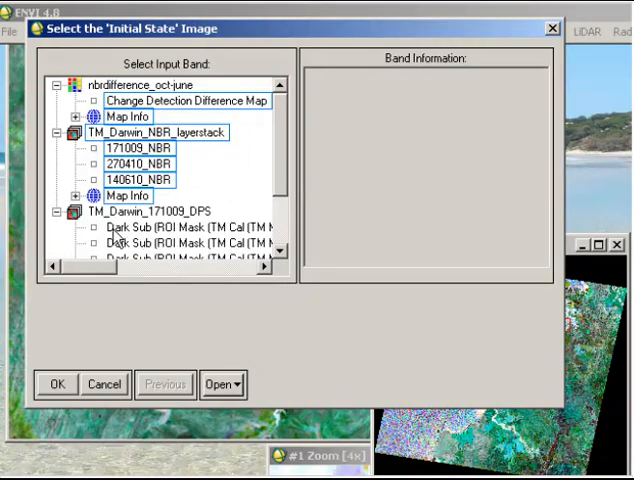
Choose 171009_NBR as the initial state and 140610_NBR as the final state.
{"action": "left_click", "coordinate": [135, 147]}
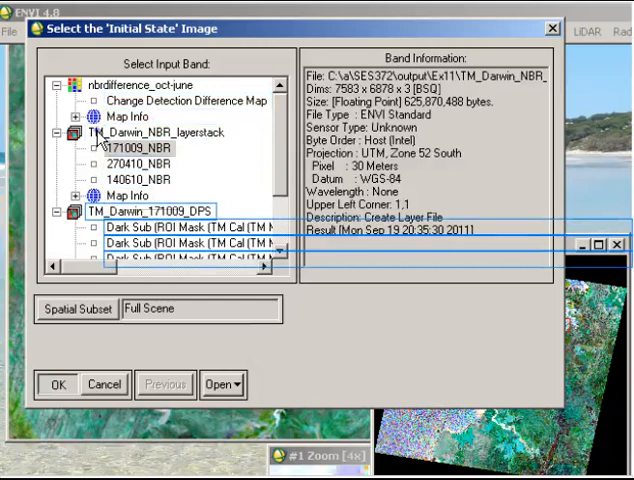
{"action": "left_click", "coordinate": [70, 383]}
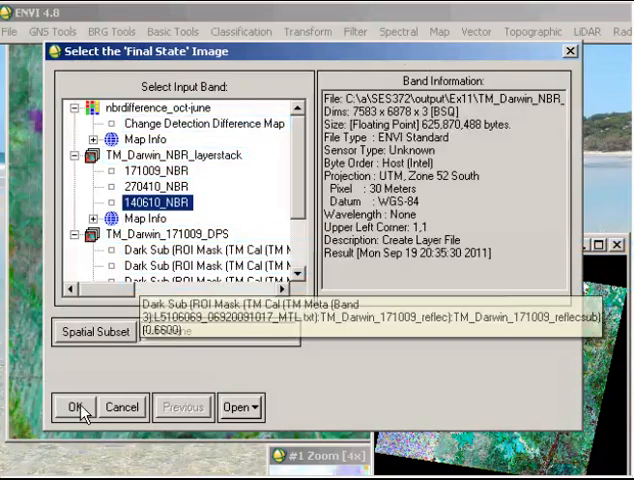
{"action": "left_click", "coordinate": [70, 407]}
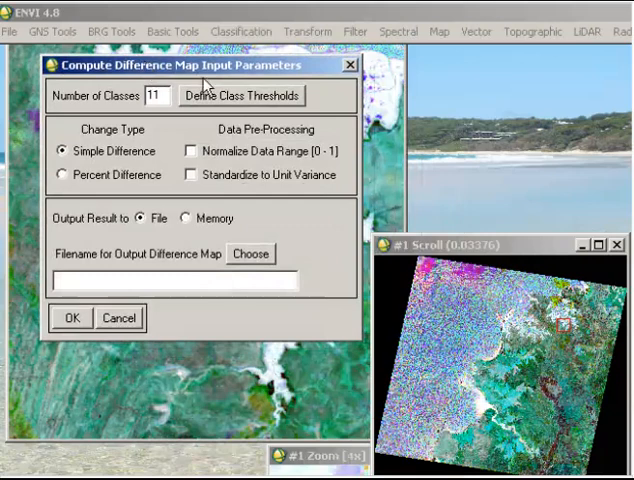
Show the eleven class thresholds, from Change (+5) above 0.8 to Change (-5) below -0.8.
{"action": "left_click", "coordinate": [238, 94]}
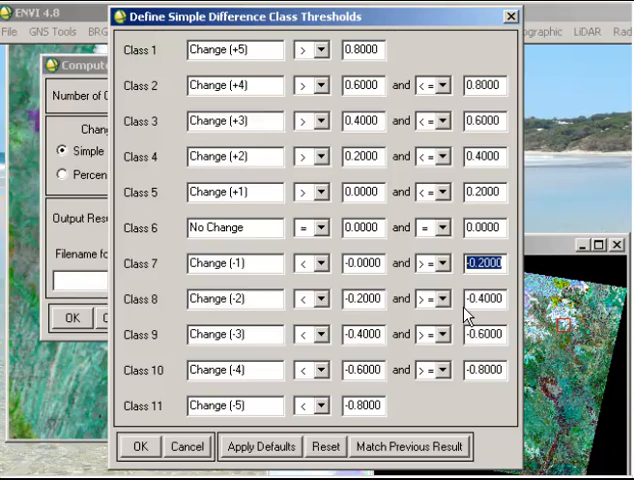
Accept the class thresholds and cancel the difference map computation.
{"action": "left_click", "coordinate": [139, 446]}
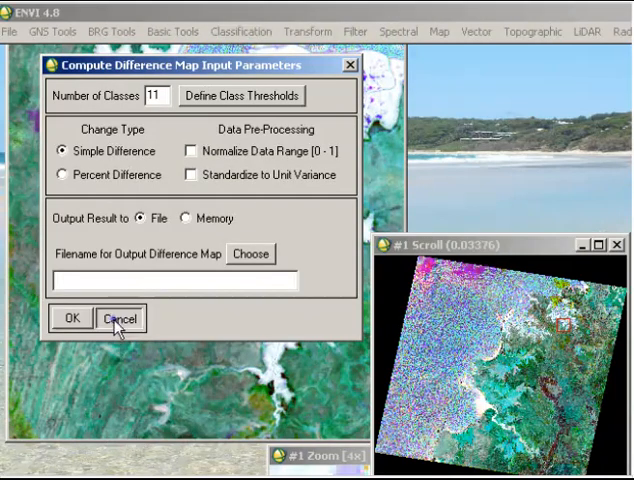
{"action": "left_click", "coordinate": [118, 318]}
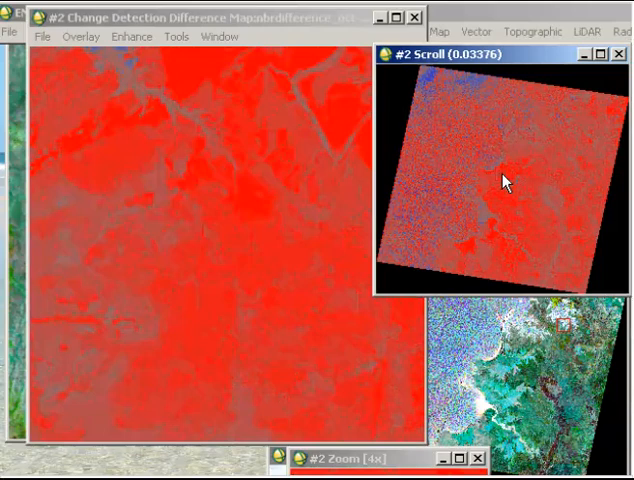
{"action": "mouse_move", "coordinate": [173, 37]}
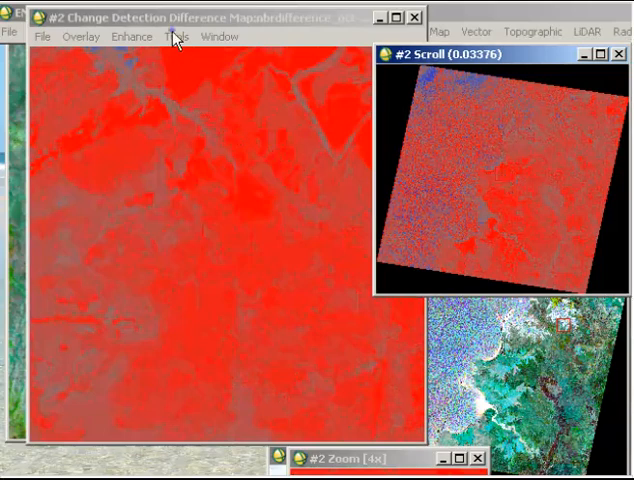
Open Class Color Mapping for the difference map in display #2.
{"action": "left_click", "coordinate": [166, 37]}
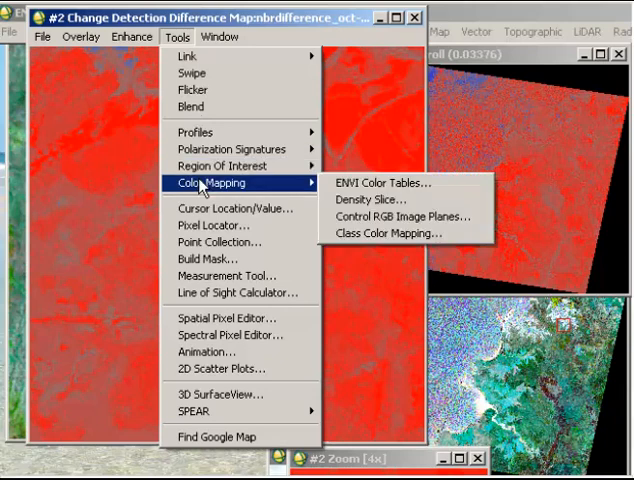
{"action": "mouse_move", "coordinate": [405, 233]}
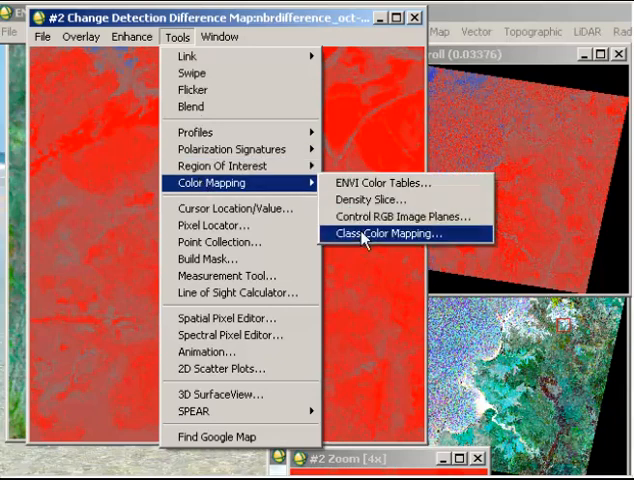
{"action": "left_click", "coordinate": [383, 233]}
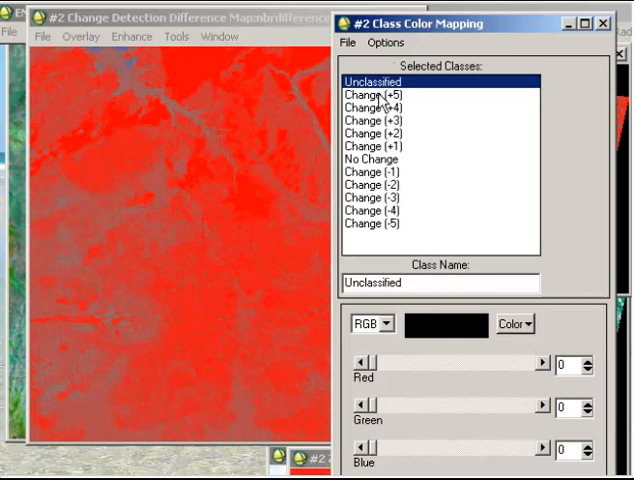
{"action": "left_click", "coordinate": [374, 92]}
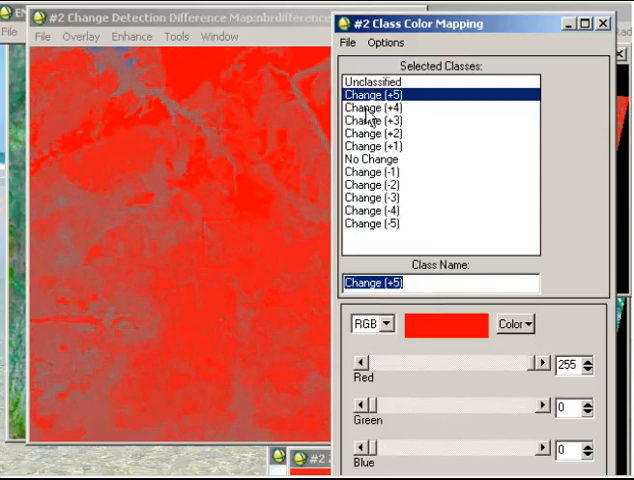
{"action": "left_click", "coordinate": [377, 159]}
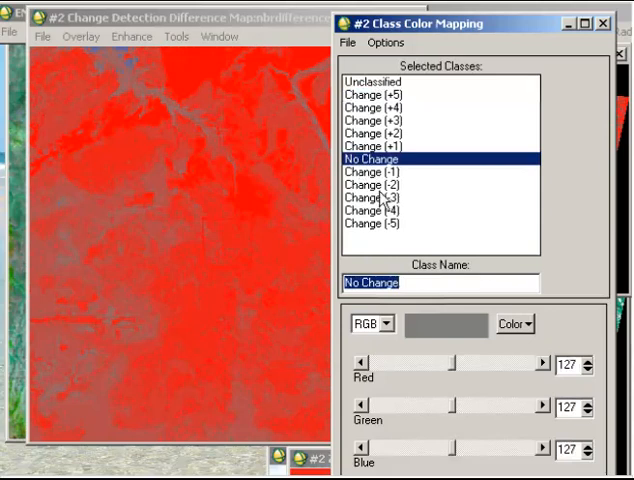
{"action": "left_click", "coordinate": [375, 223]}
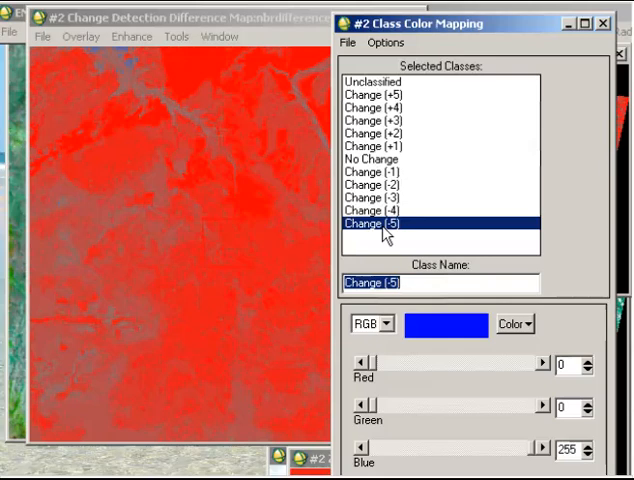
{"action": "mouse_move", "coordinate": [448, 28]}
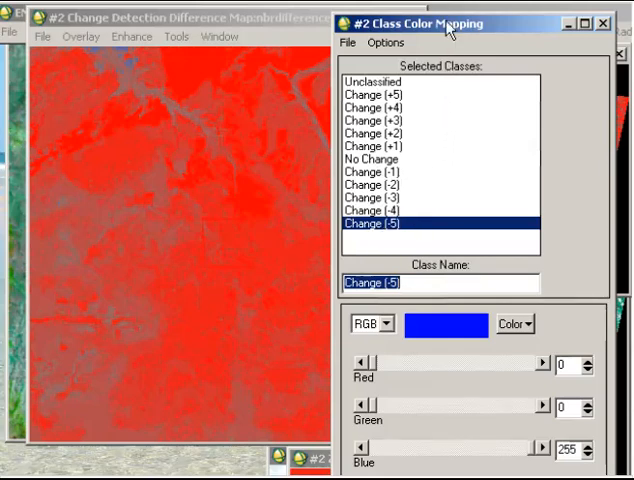